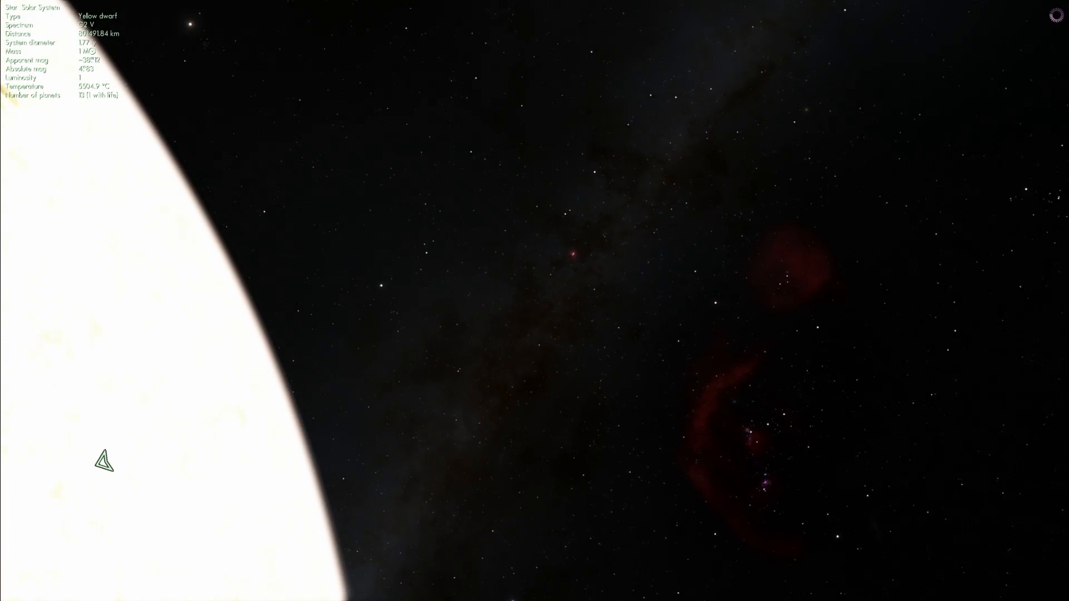
Pull back until the whole Sun fits in view and follow it at 1000x time.
{"action": "scroll", "scroll_direction": "down", "scroll_amount": 3}
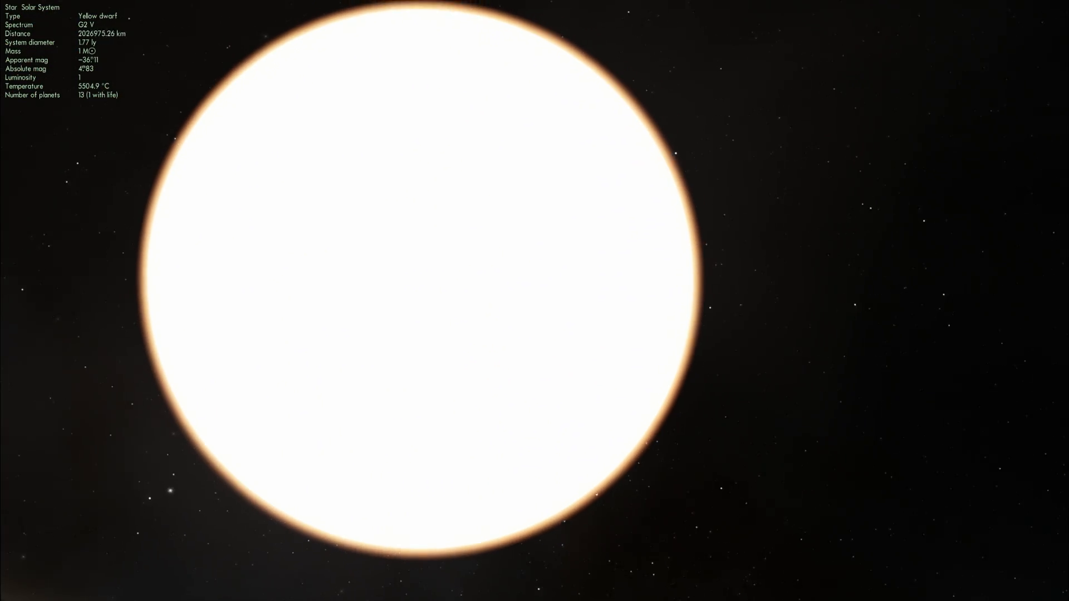
{"action": "scroll", "scroll_direction": "down", "scroll_amount": 3}
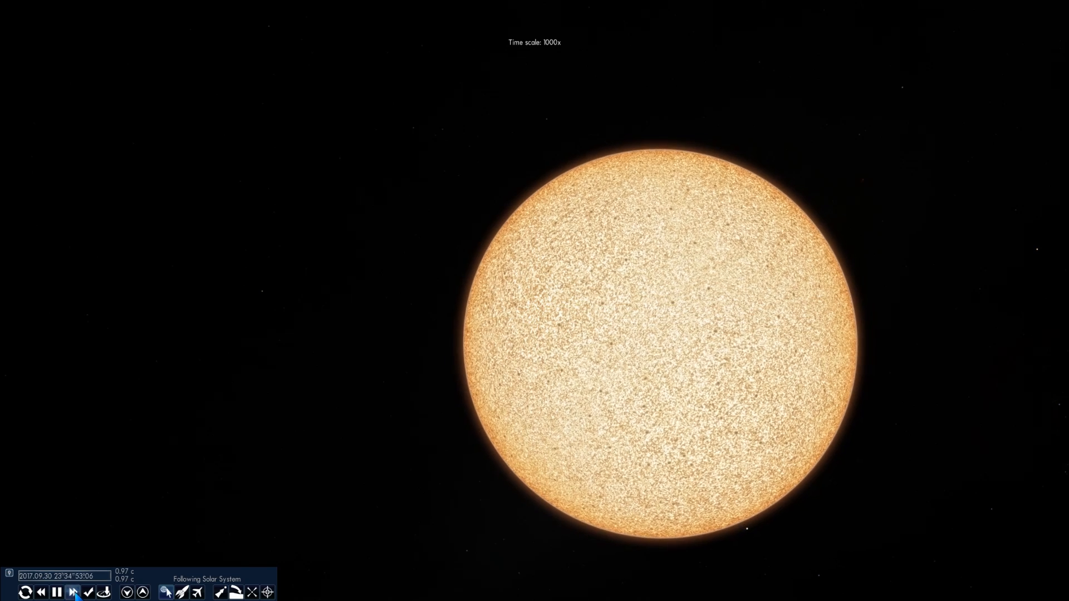
{"action": "left_click", "coordinate": [73, 592]}
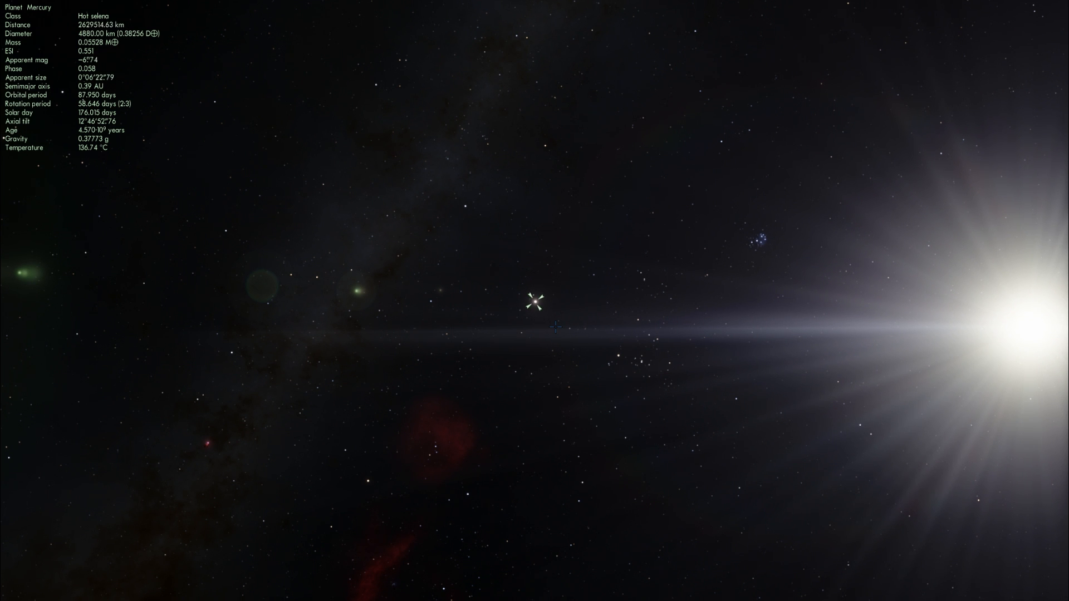
Head away from the Sun toward the targeted Mercury, still millions of km out.
{"action": "scroll", "scroll_direction": "down", "scroll_amount": 3}
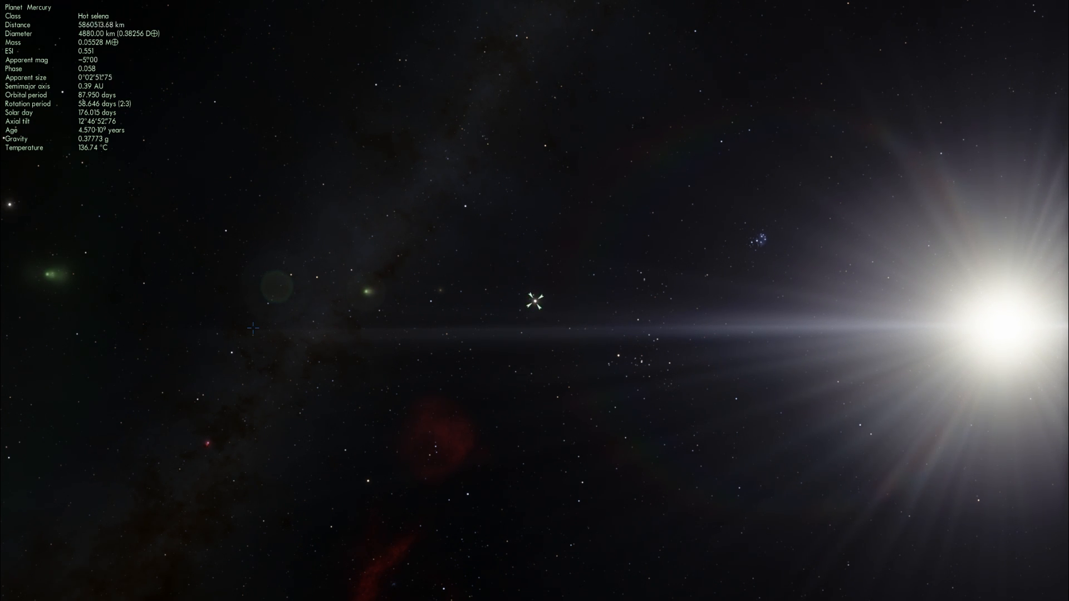
Keep closing on Mercury until the distance drops below 600,000 km.
{"action": "scroll", "scroll_direction": "down", "scroll_amount": 3}
{"action": "type", "text": "m"}
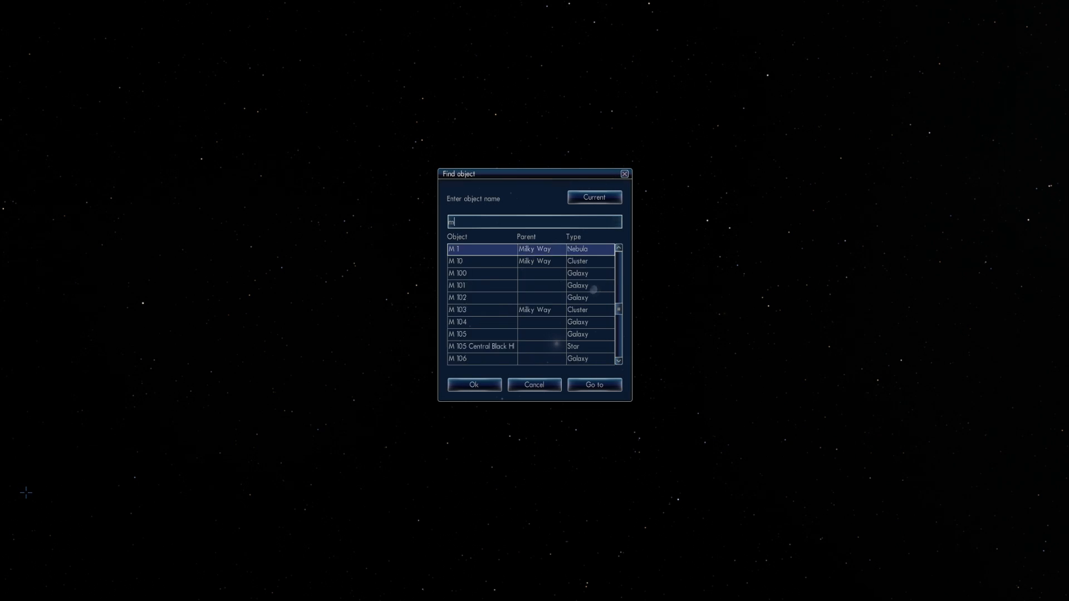
Use the Find object dialog to pick the next destination from the catalogue list.
{"action": "left_click", "coordinate": [593, 384]}
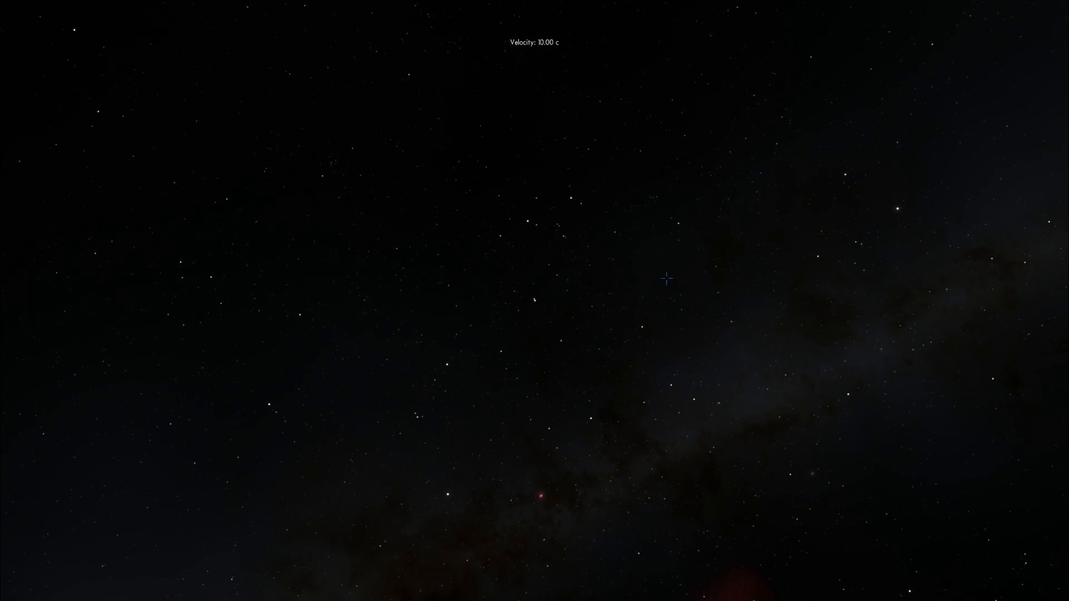
Bring up the object search after flying out through the star field at 10 c.
{"action": "left_click", "coordinate": [10, 467]}
{"action": "type", "text": "sun"}
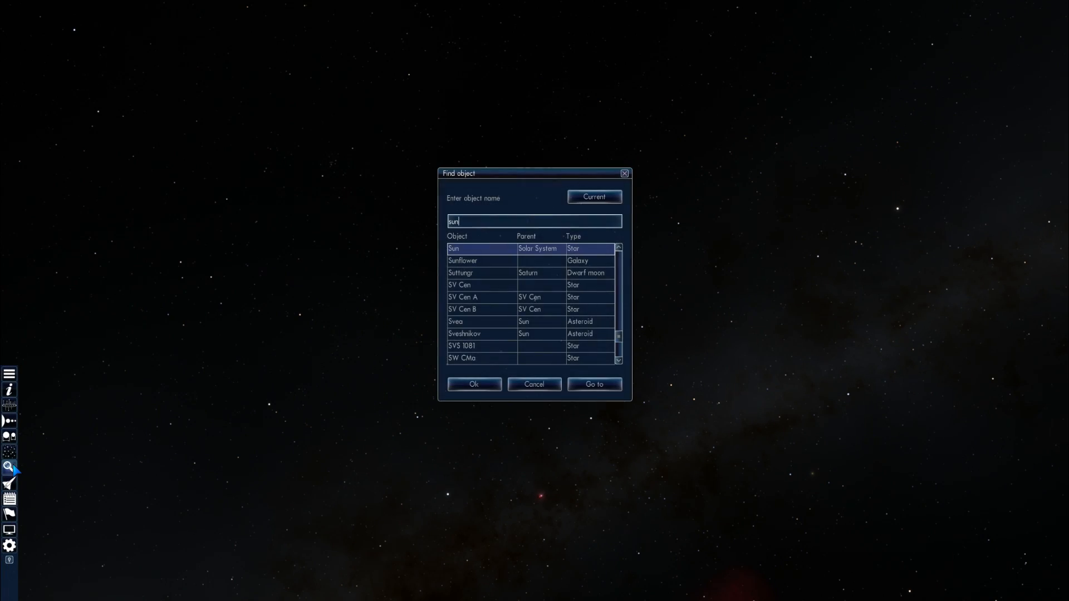
Search 'sgt', jump to Sgr A* and fly in until its accretion disk fills the view.
{"action": "type", "text": "sgt"}
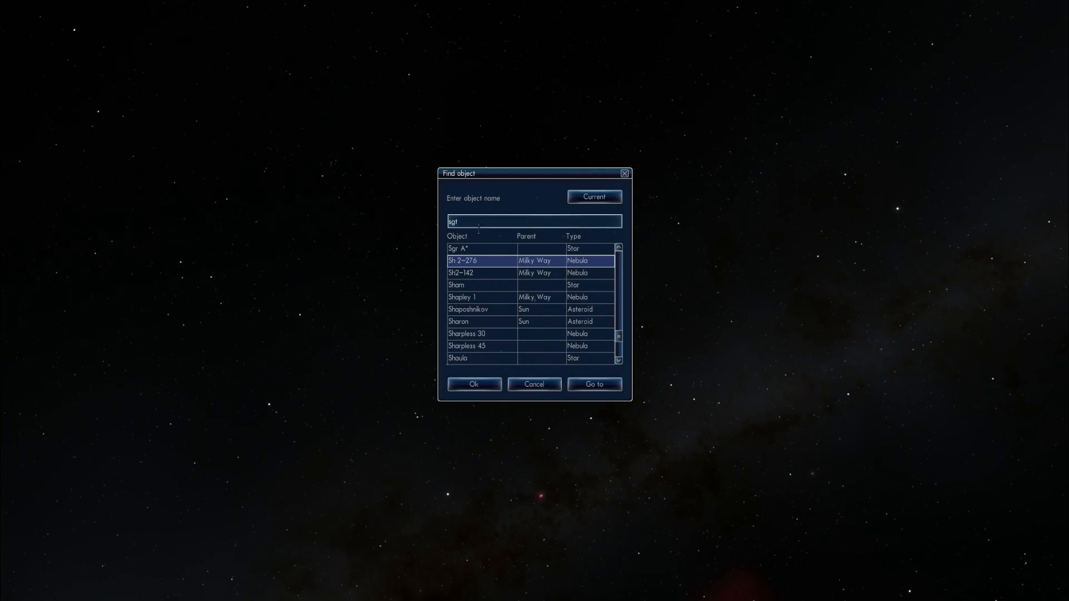
{"action": "left_click", "coordinate": [593, 384]}
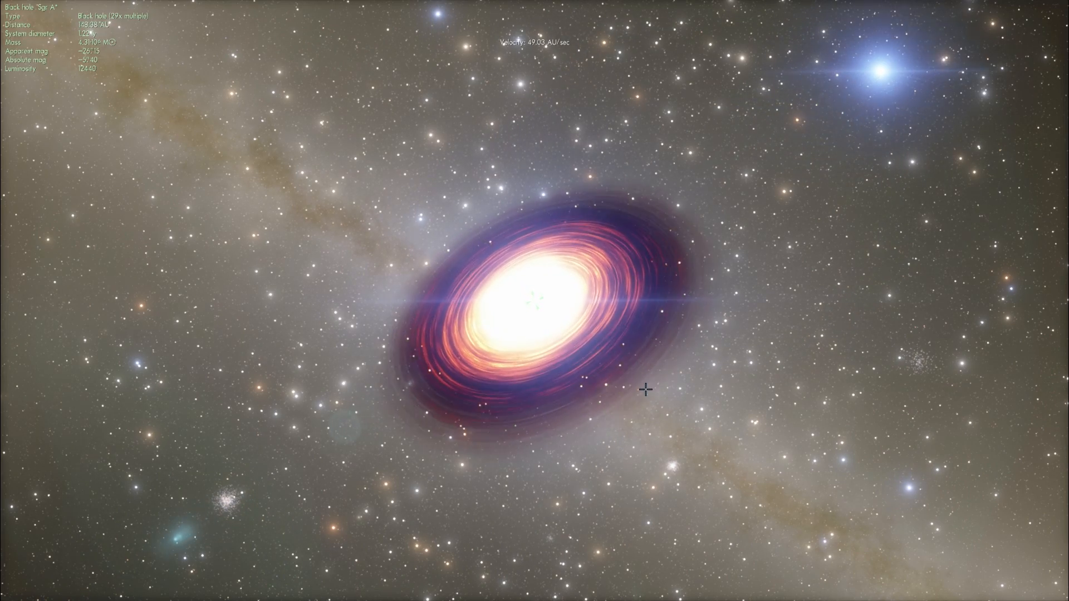
{"action": "scroll", "scroll_direction": "up", "scroll_amount": 3}
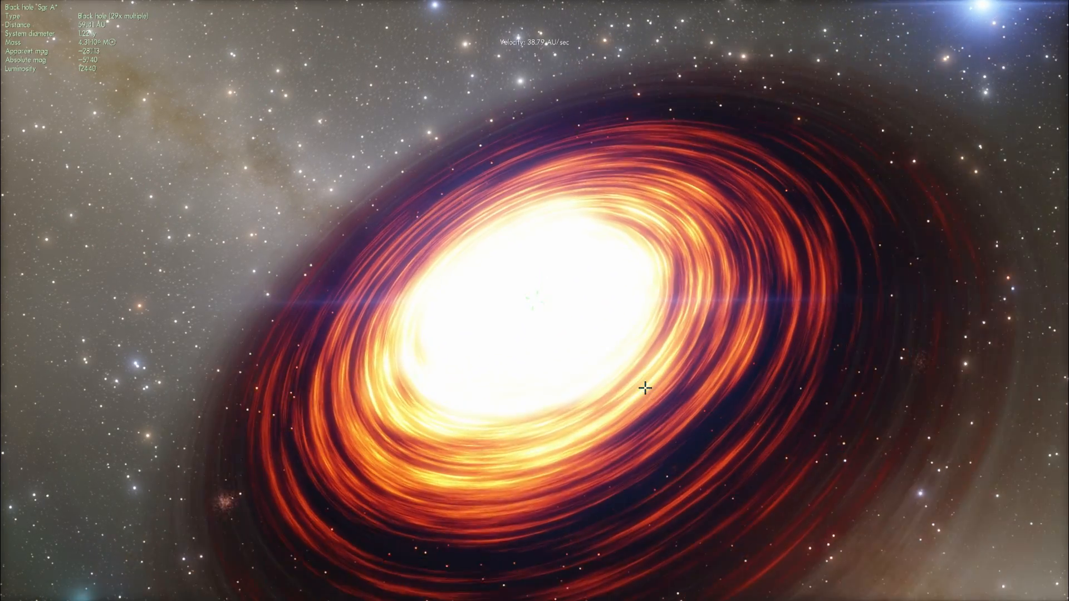